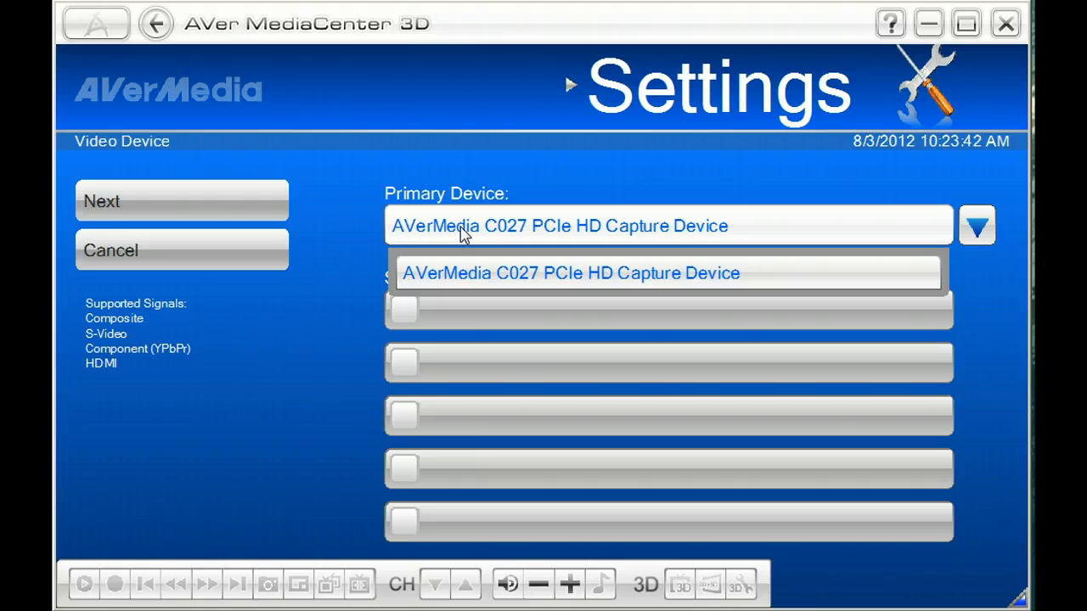
# - Keep the C027 capture card, review MPEG-2 1920x1080 recording settings, and save them
pyautogui.click(570, 272)
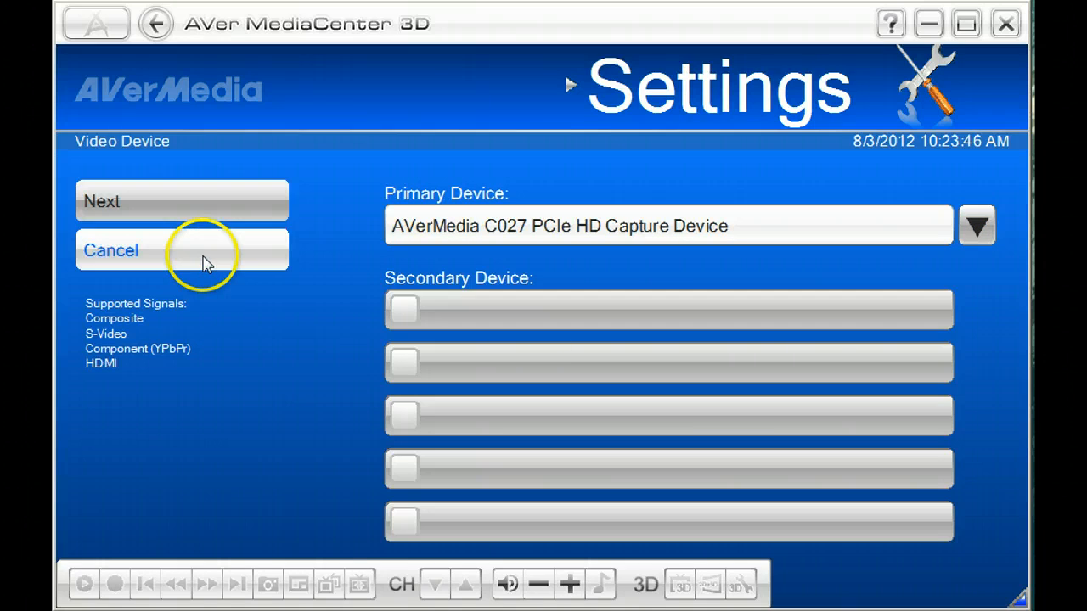
pyautogui.click(110, 249)
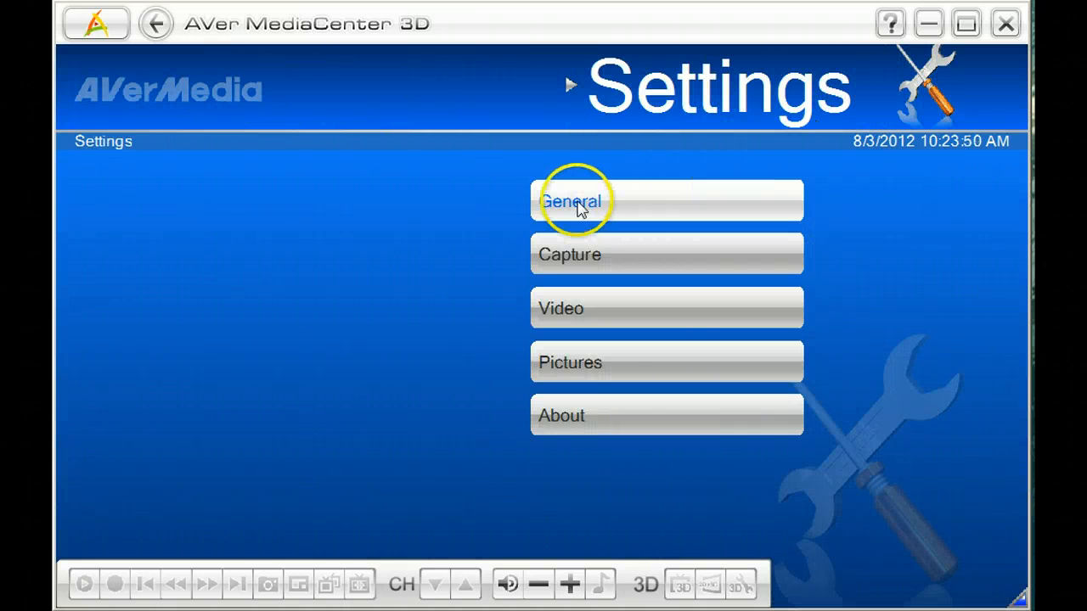
pyautogui.click(571, 201)
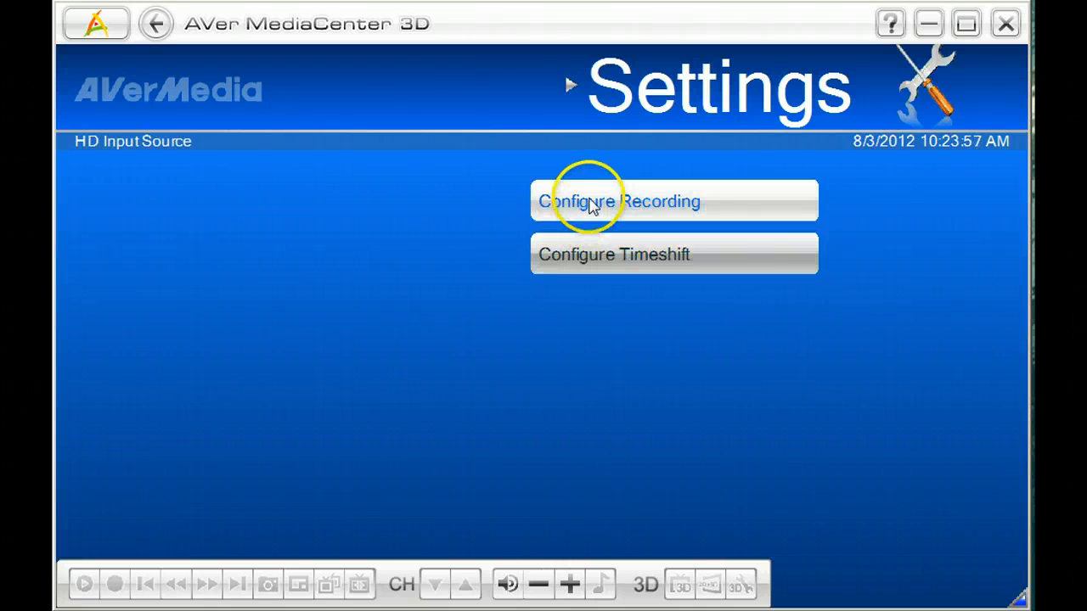
pyautogui.click(620, 202)
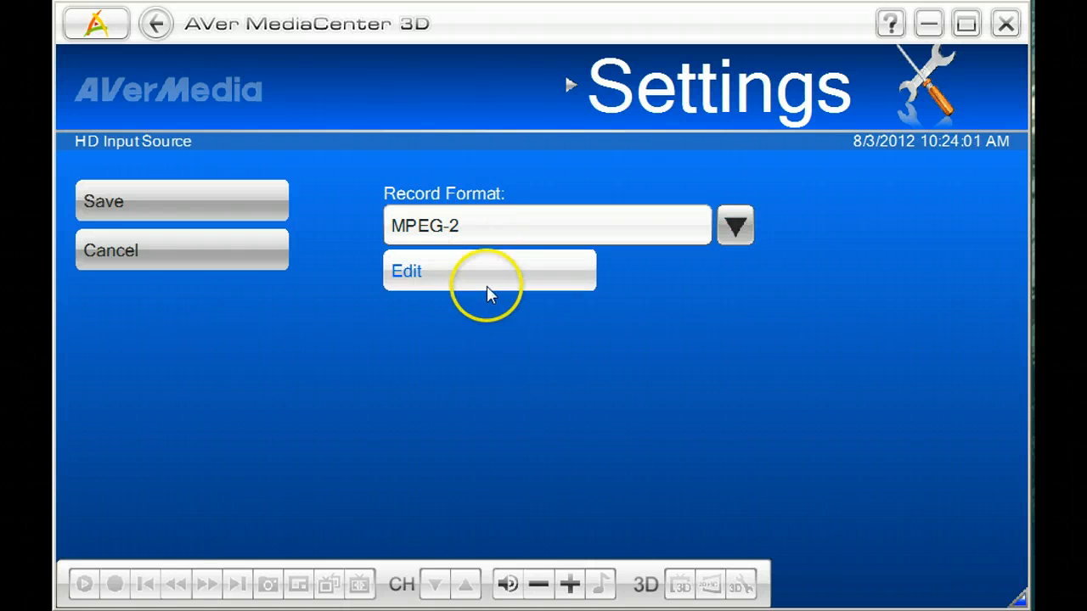
pyautogui.click(406, 270)
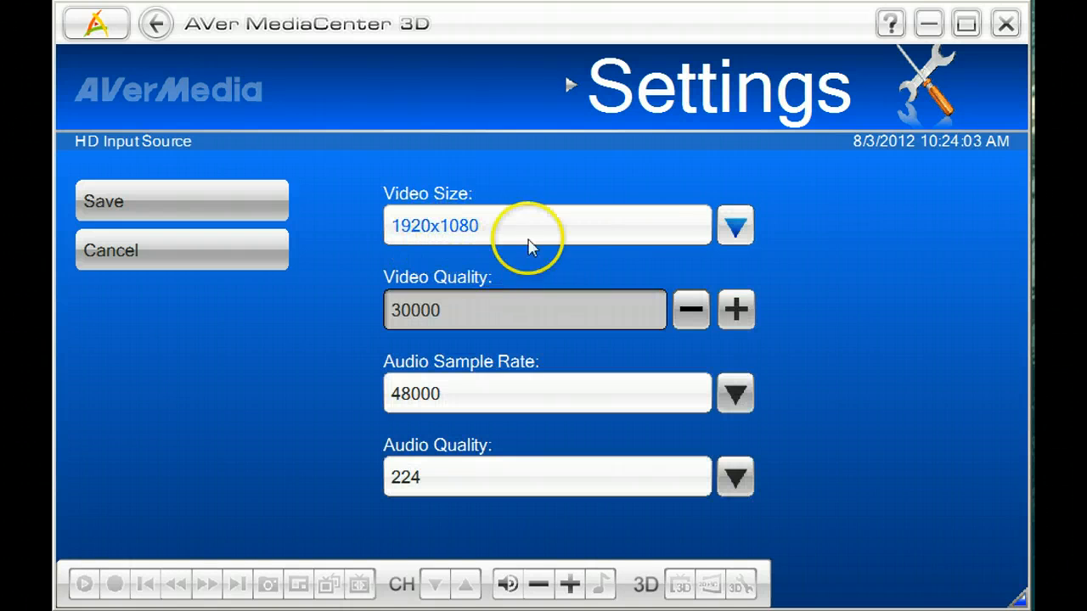
pyautogui.click(735, 225)
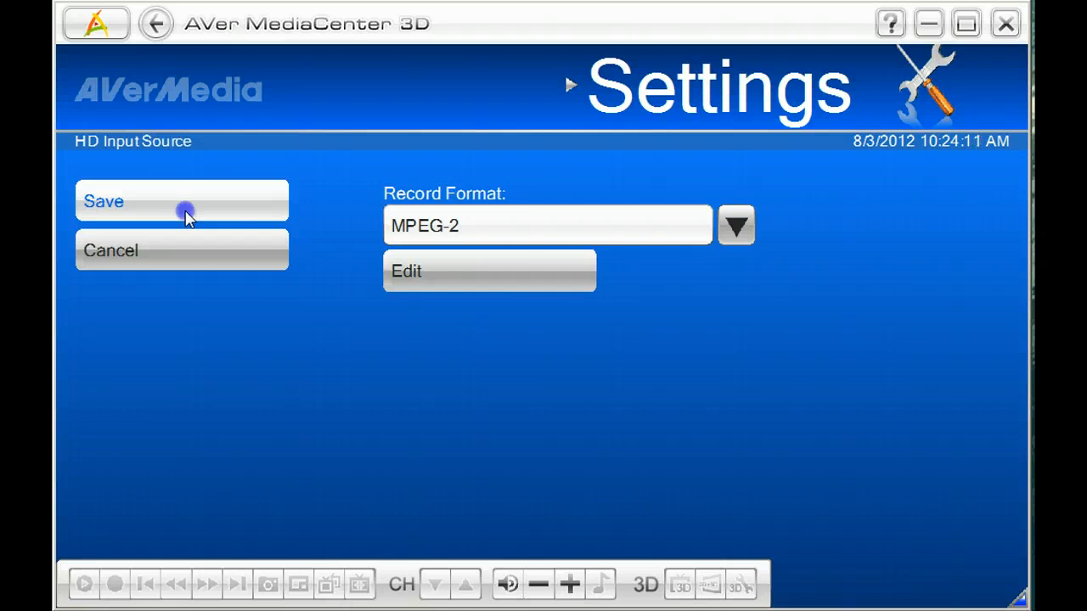
pyautogui.click(182, 202)
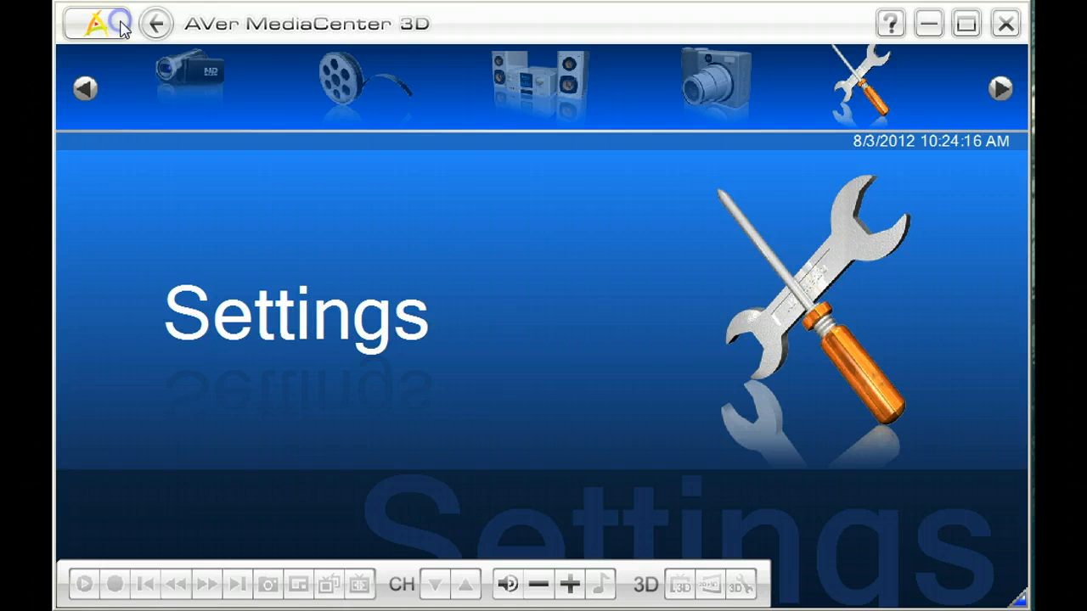
# - In the Capture section, change the input source from S-Video to HDMI
pyautogui.click(190, 81)
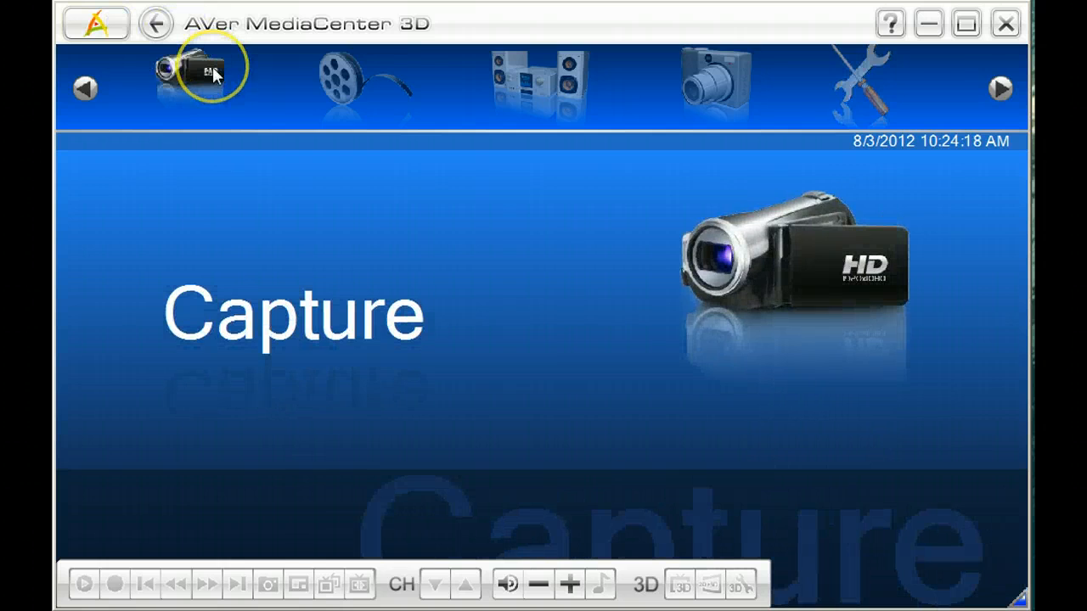
pyautogui.click(201, 80)
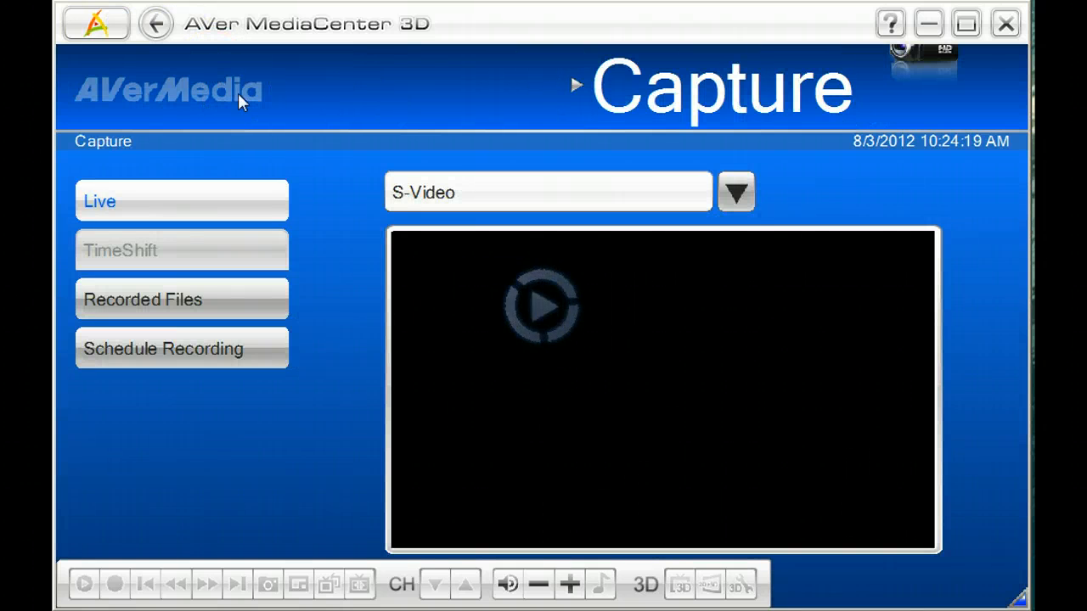
pyautogui.click(735, 192)
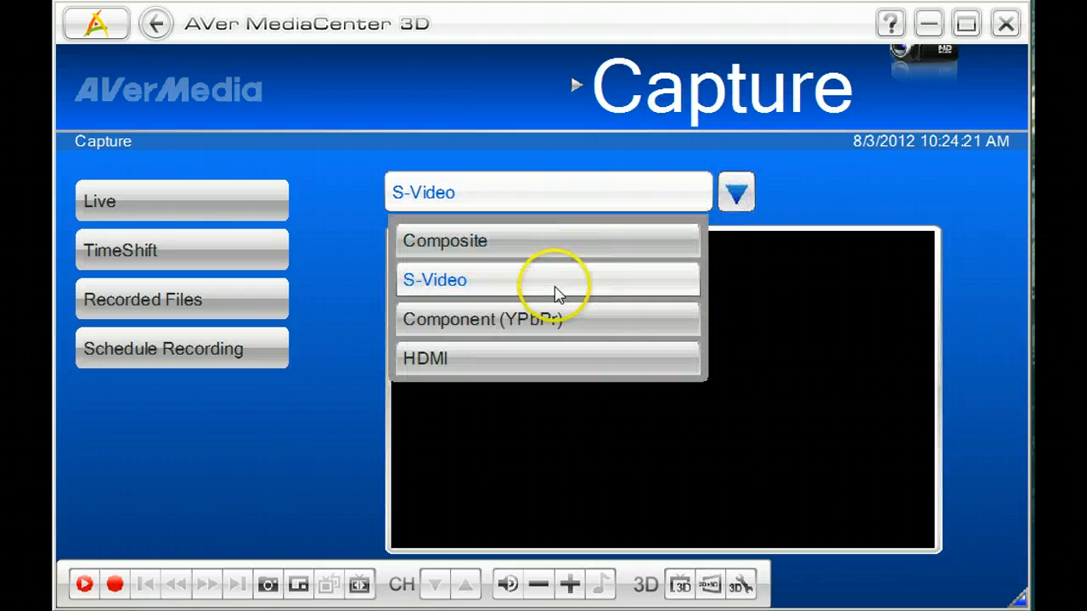
pyautogui.click(424, 357)
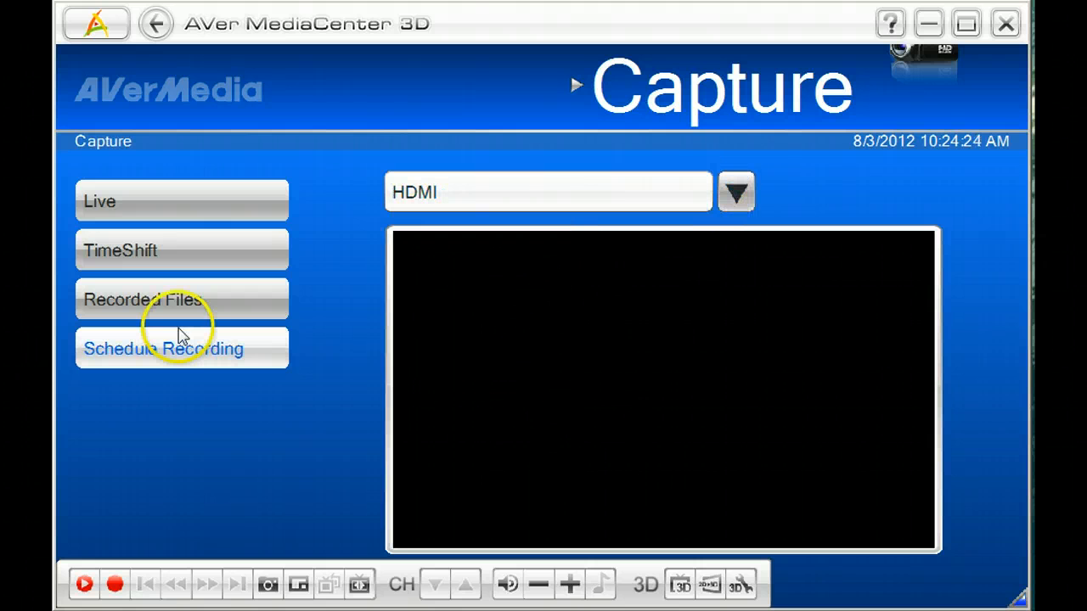
pyautogui.moveTo(230, 421)
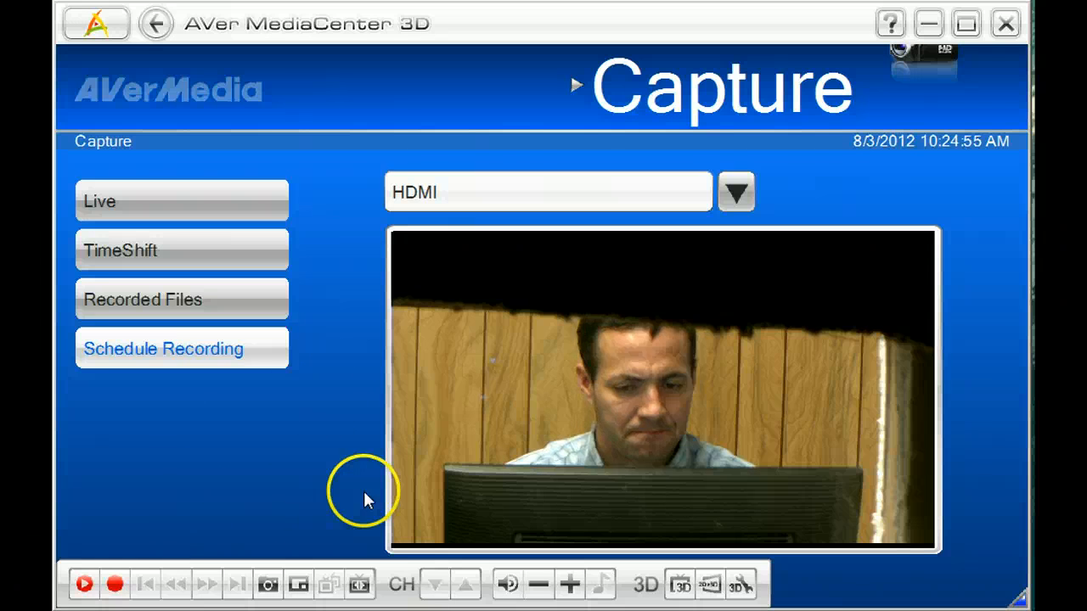
pyautogui.moveTo(505, 329)
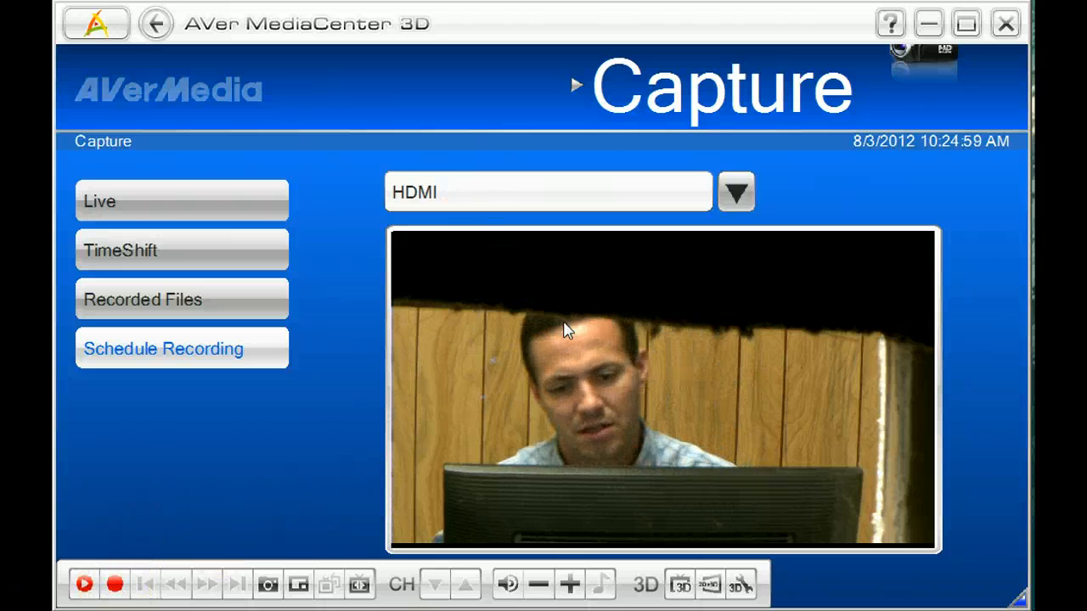
pyautogui.moveTo(665, 28)
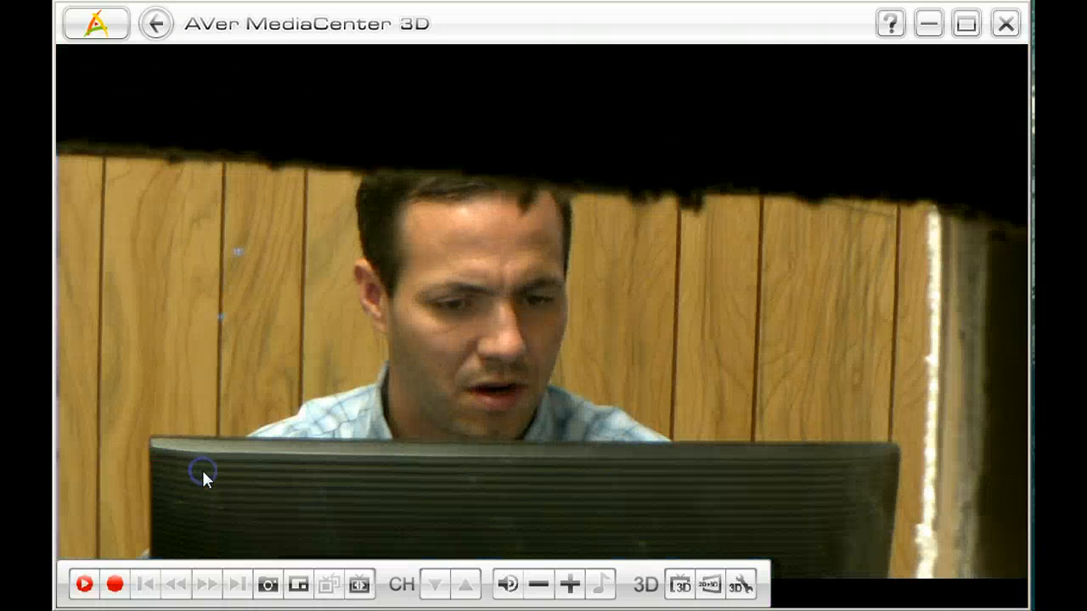
pyautogui.moveTo(562, 309)
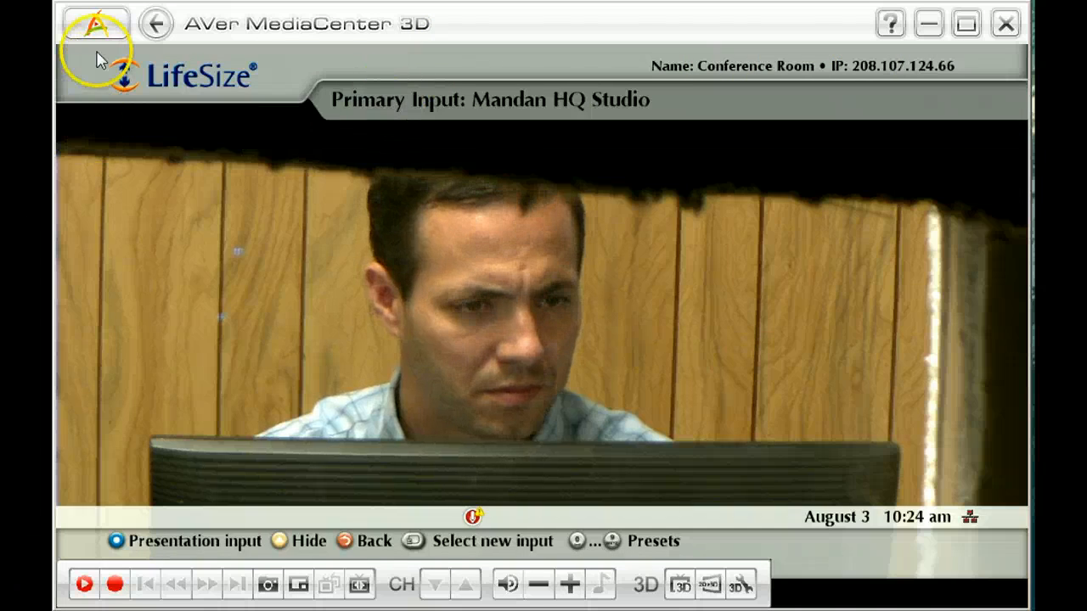
# - Exit full-screen video to the main carousel, keeping the HDMI feed as a small preview
pyautogui.click(95, 23)
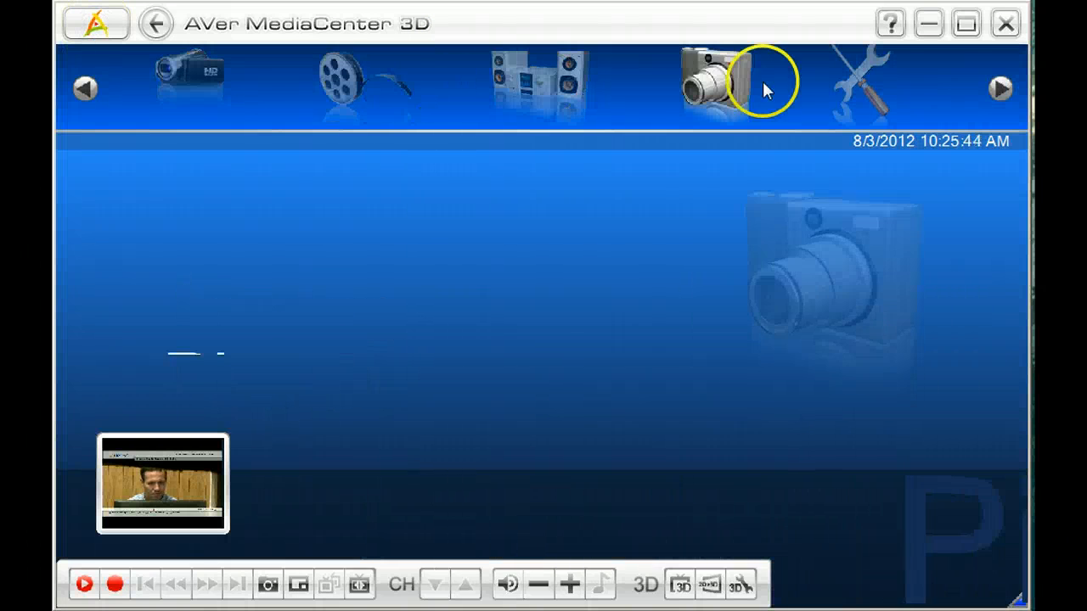
# - Open the settings and review the DVD record format's video and audio options
pyautogui.click(859, 83)
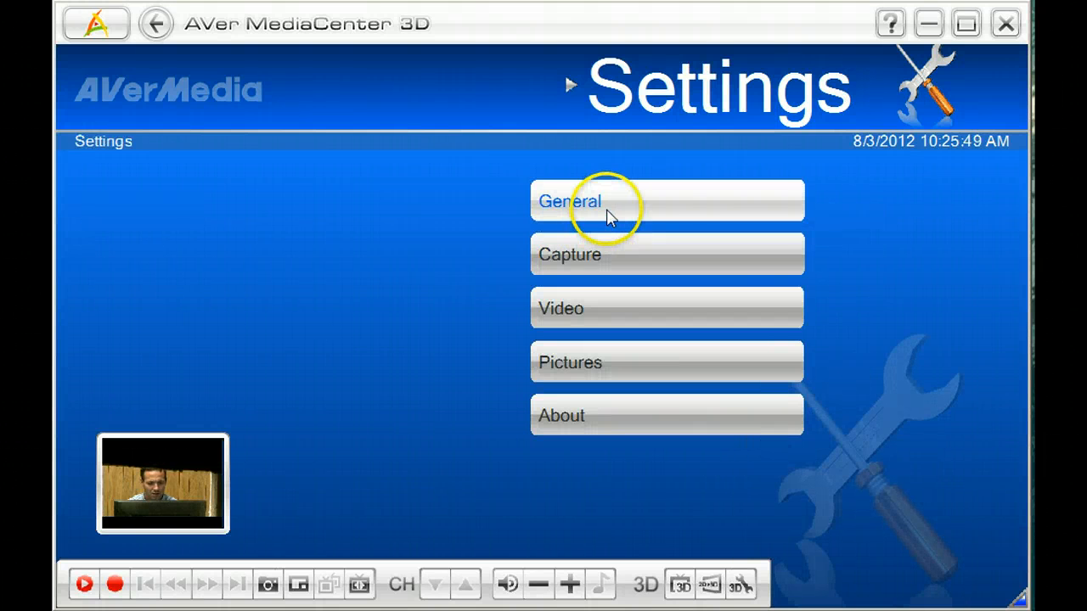
pyautogui.click(569, 201)
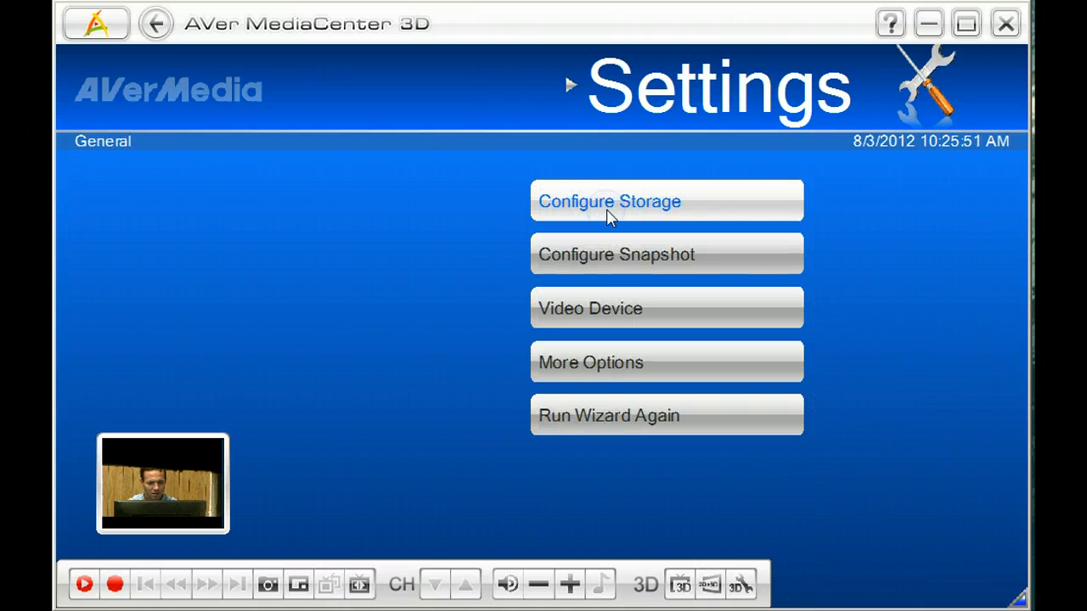
pyautogui.moveTo(225, 115)
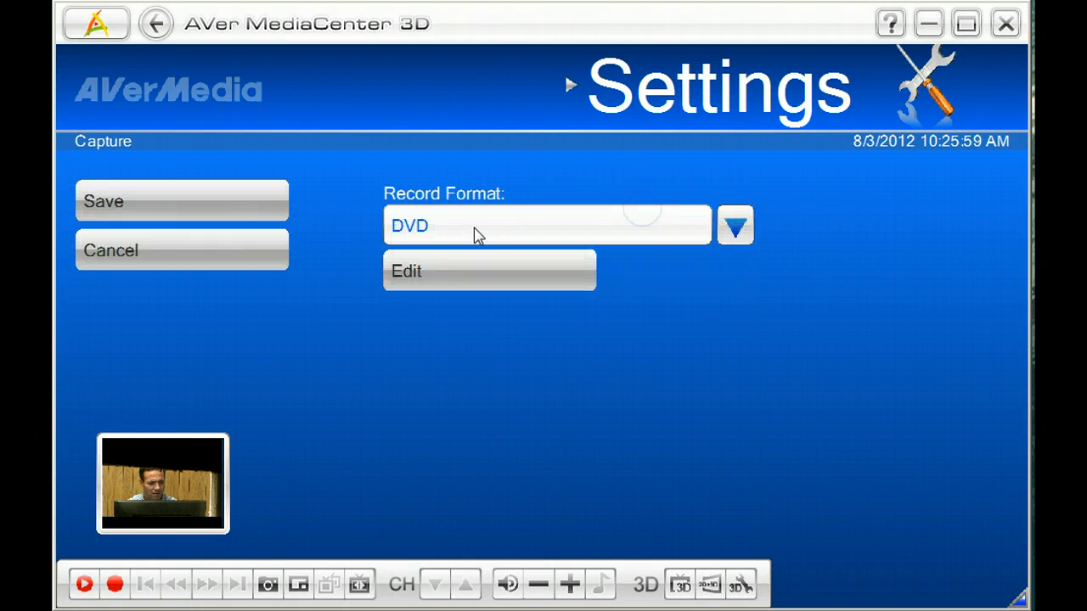
pyautogui.click(734, 225)
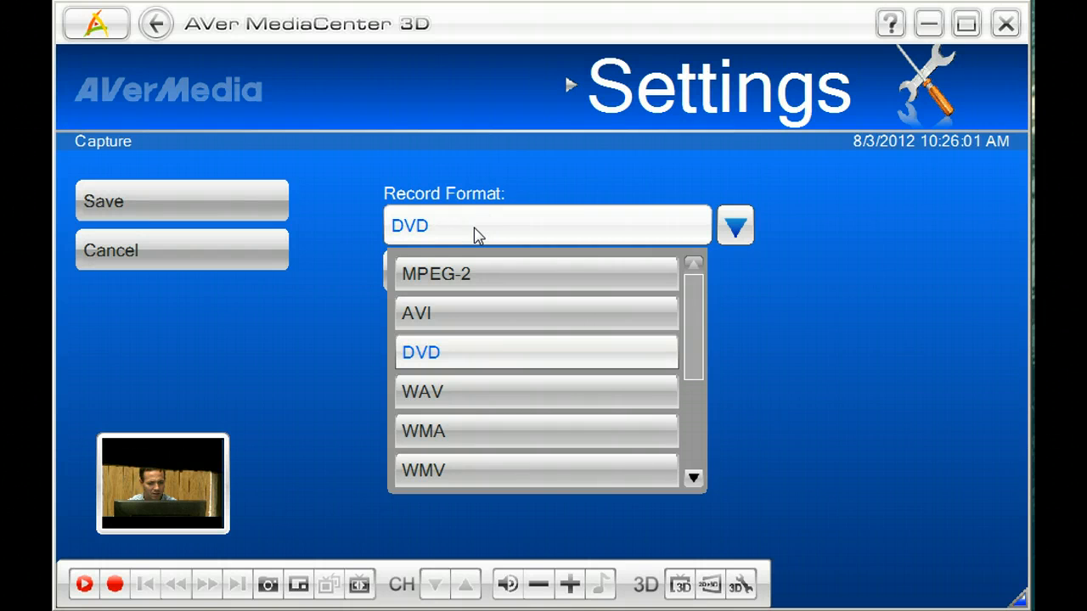
pyautogui.click(421, 352)
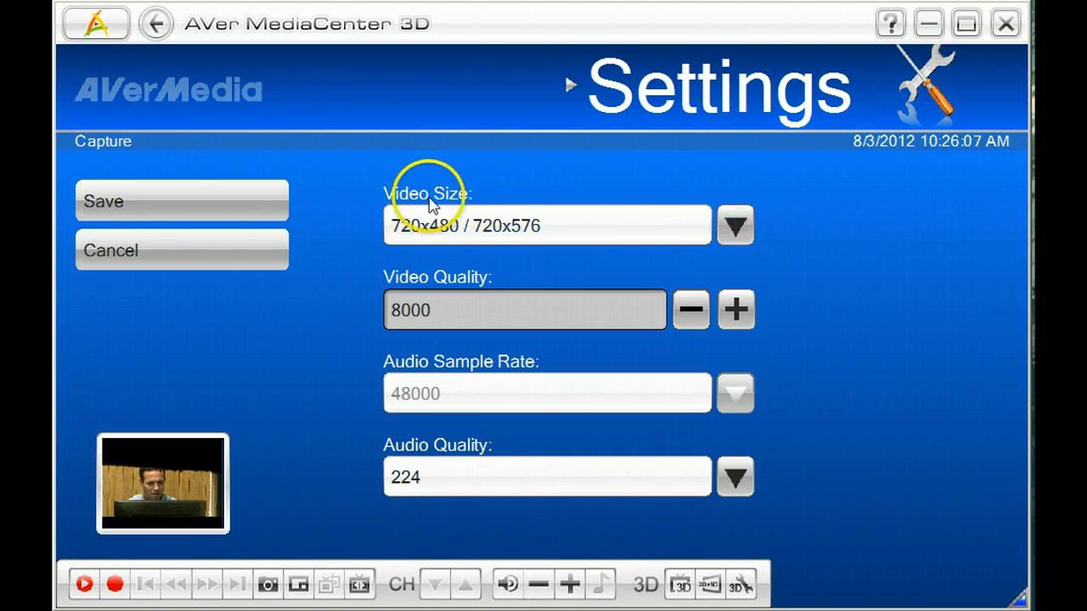
pyautogui.click(735, 226)
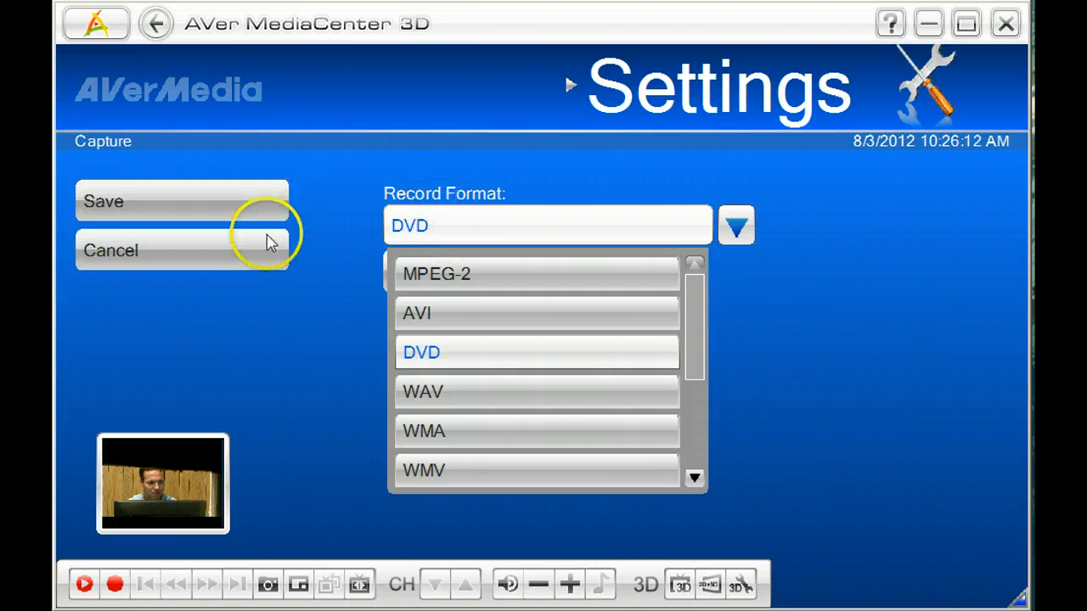
# - Discard capture changes, show the live feed full screen, and view basic system information
pyautogui.click(110, 250)
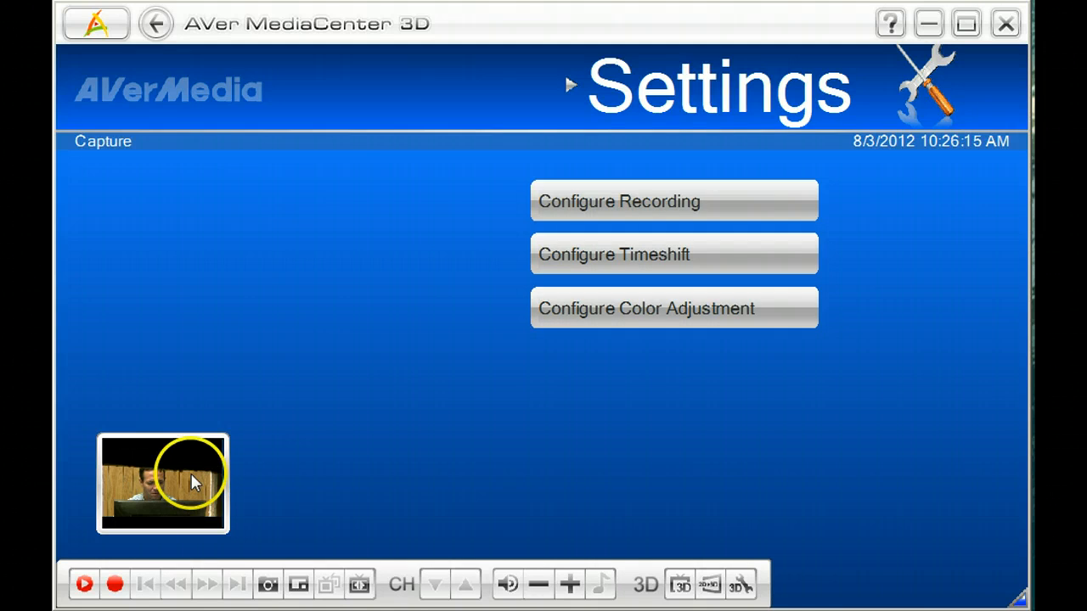
pyautogui.click(162, 482)
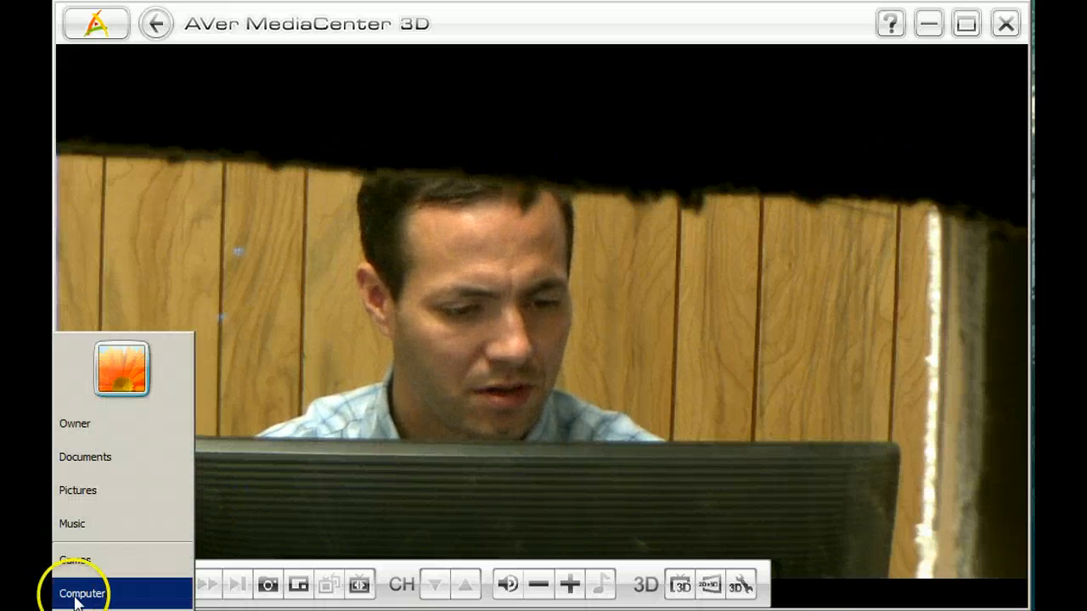
pyautogui.click(81, 593)
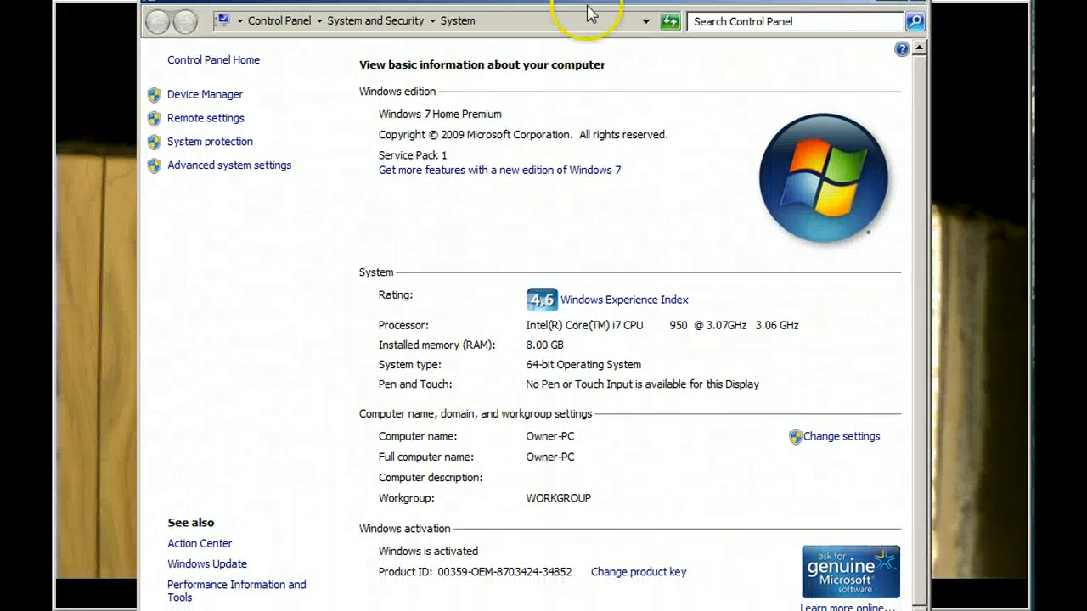
pyautogui.moveTo(683, 361)
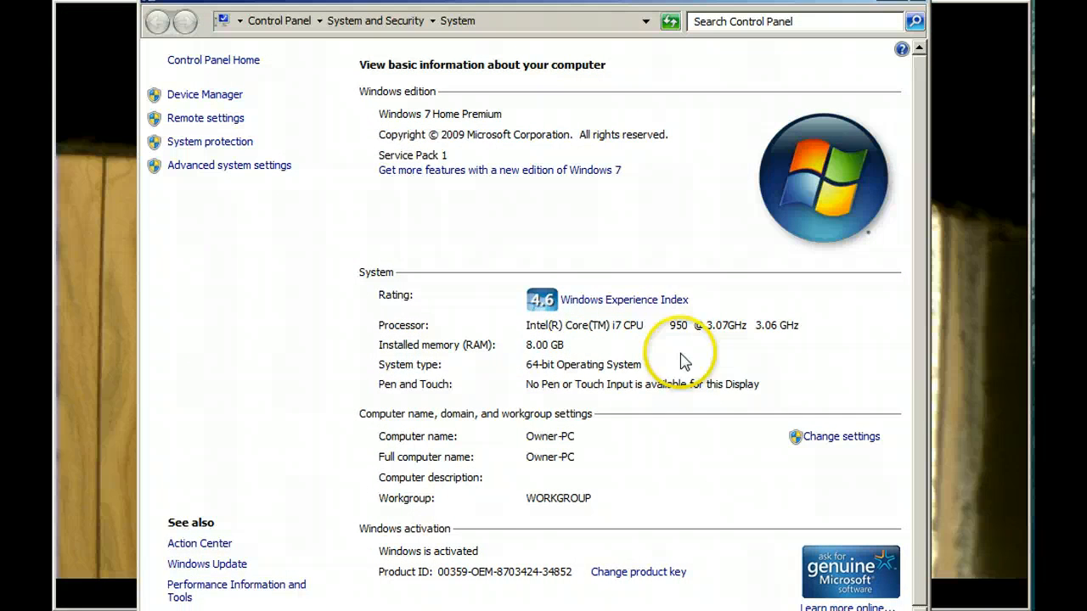
pyautogui.moveTo(710, 338)
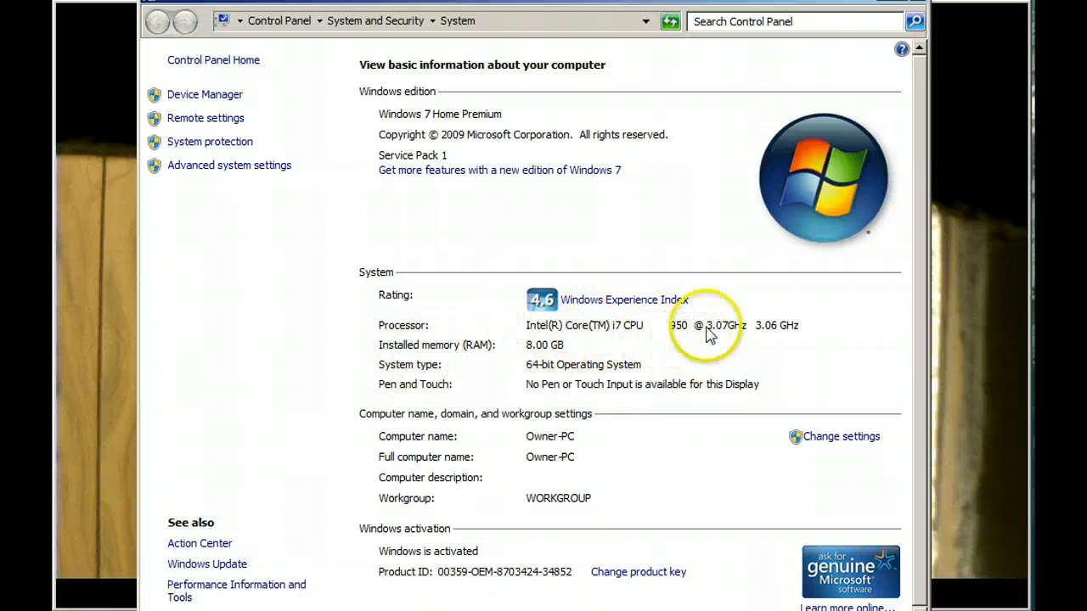
pyautogui.moveTo(593, 437)
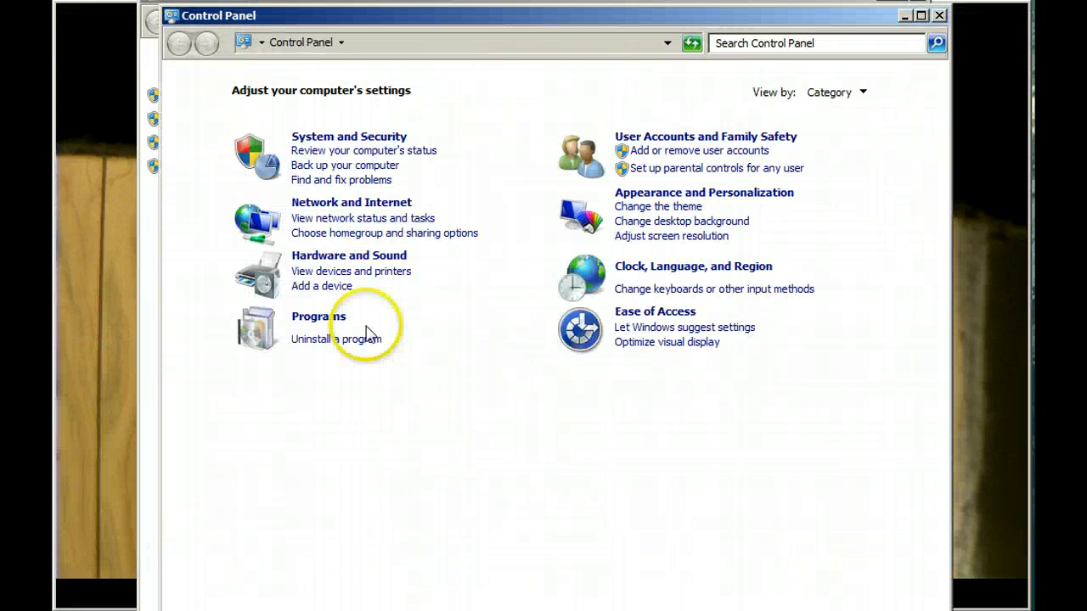
# - Find Windows Update via 'windows' search and open optional update KB2709981's support article
pyautogui.write('w')
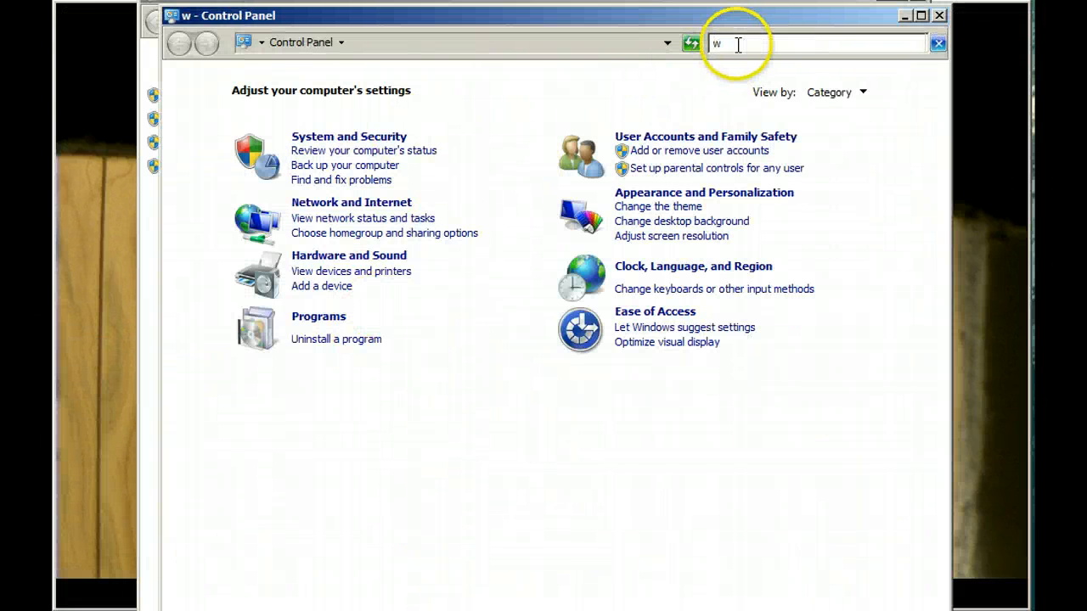
pyautogui.write('indows')
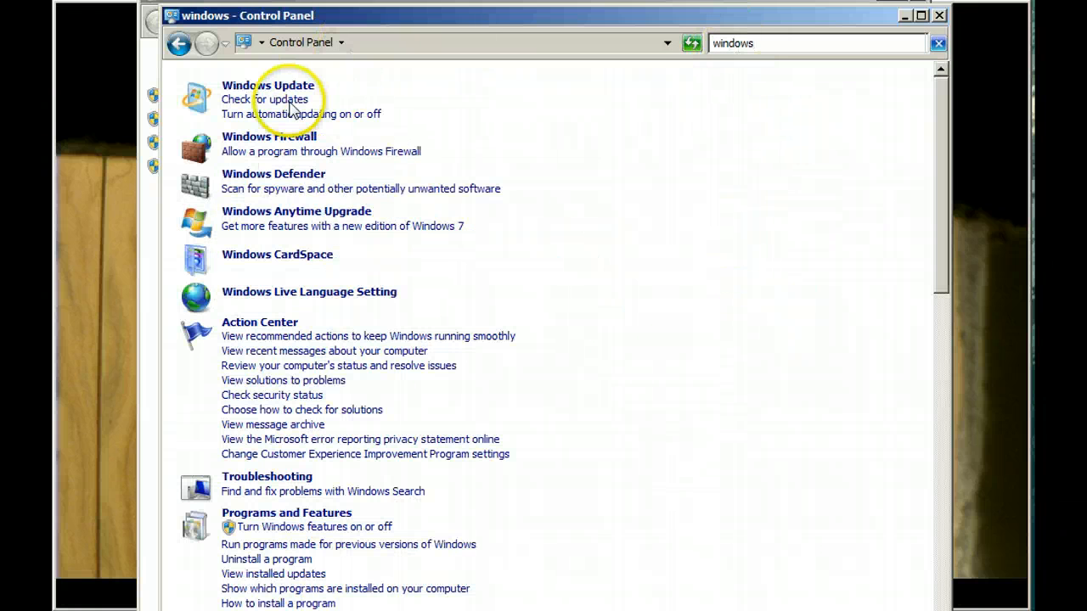
pyautogui.click(269, 85)
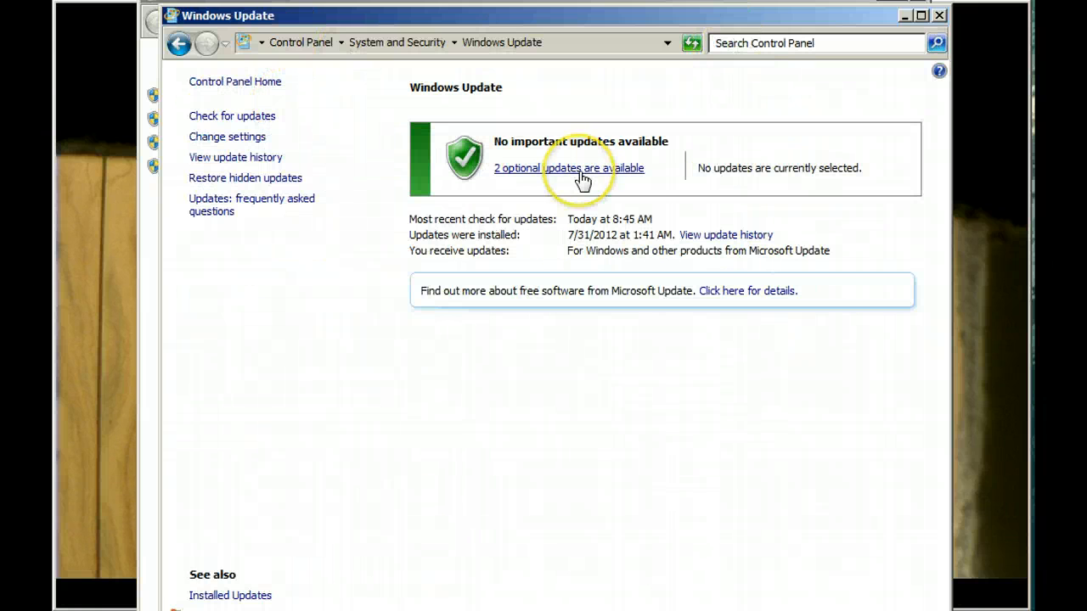
pyautogui.click(568, 167)
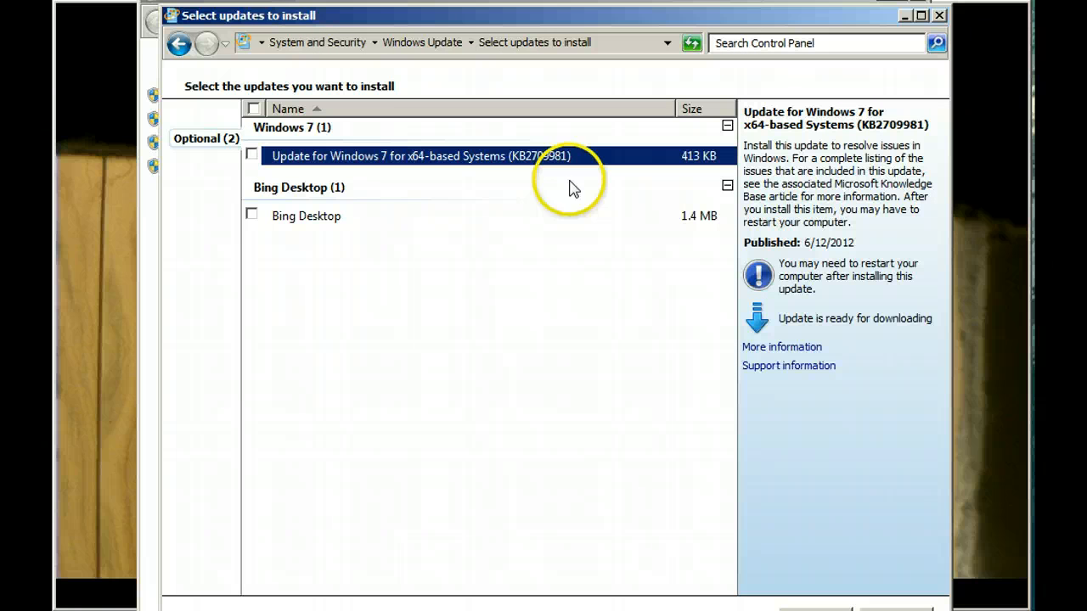
pyautogui.moveTo(424, 138)
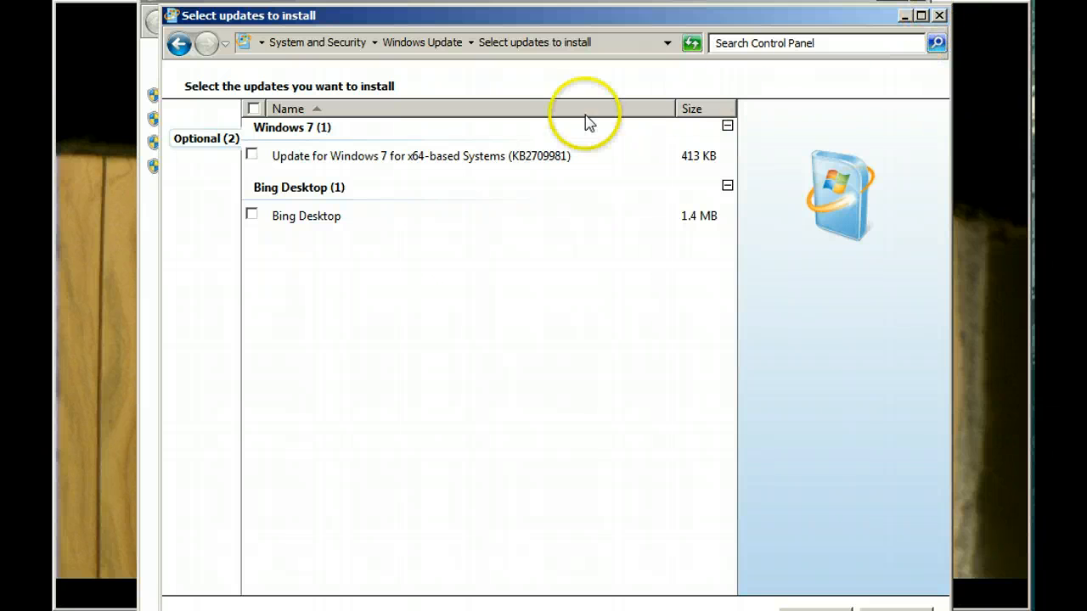
pyautogui.click(420, 155)
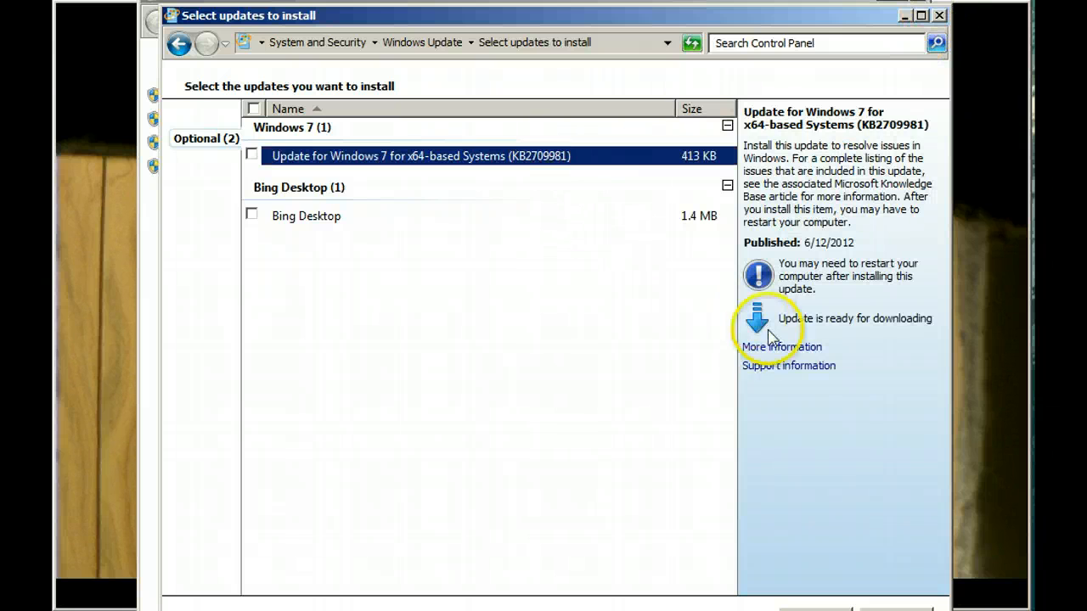
pyautogui.click(780, 346)
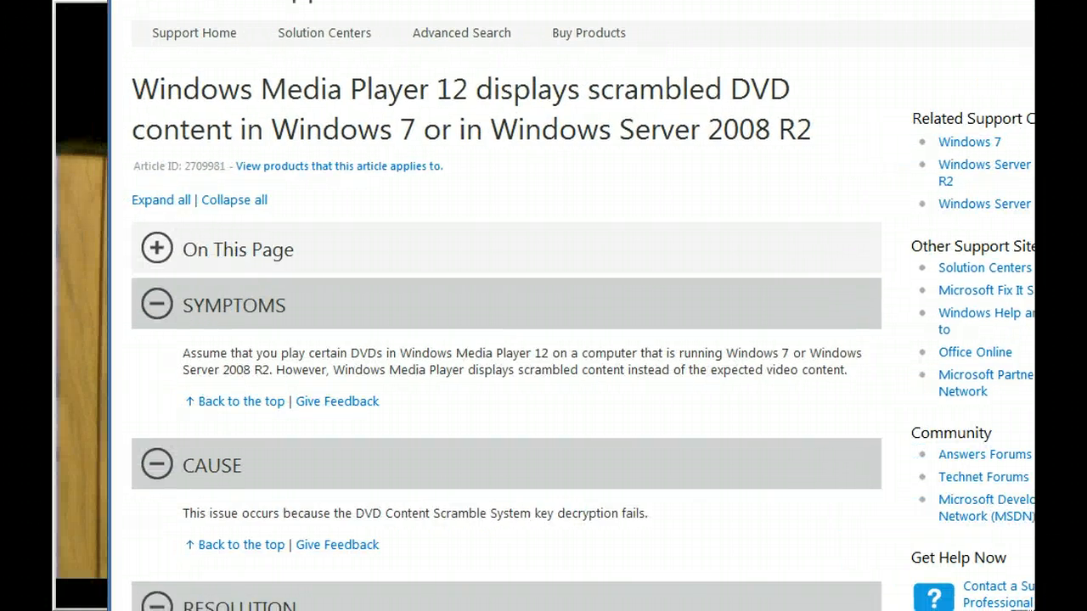
pyautogui.scroll(-3)
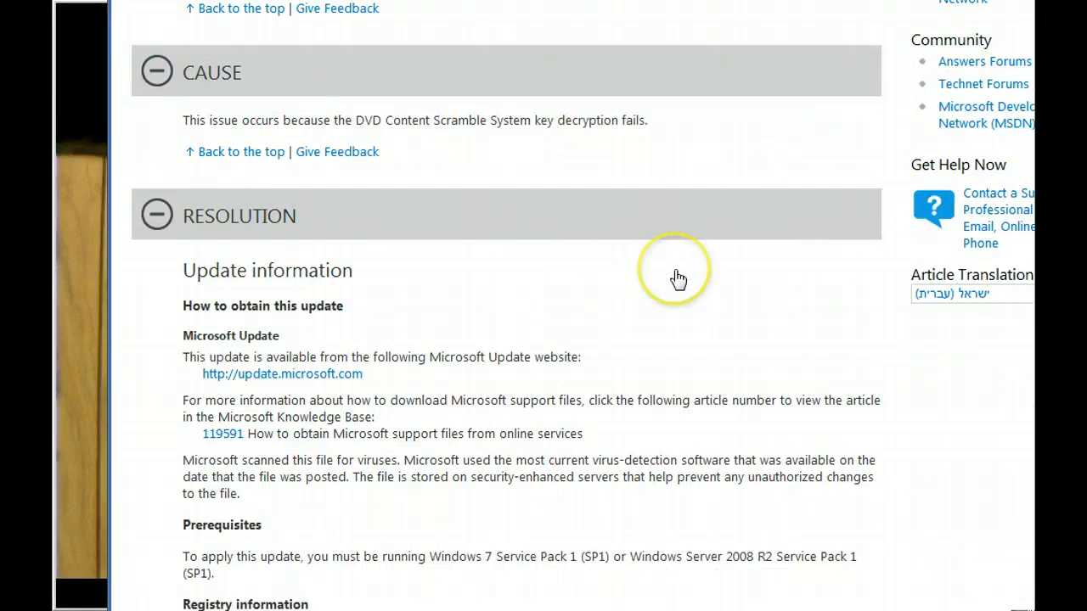
pyautogui.scroll(-3)
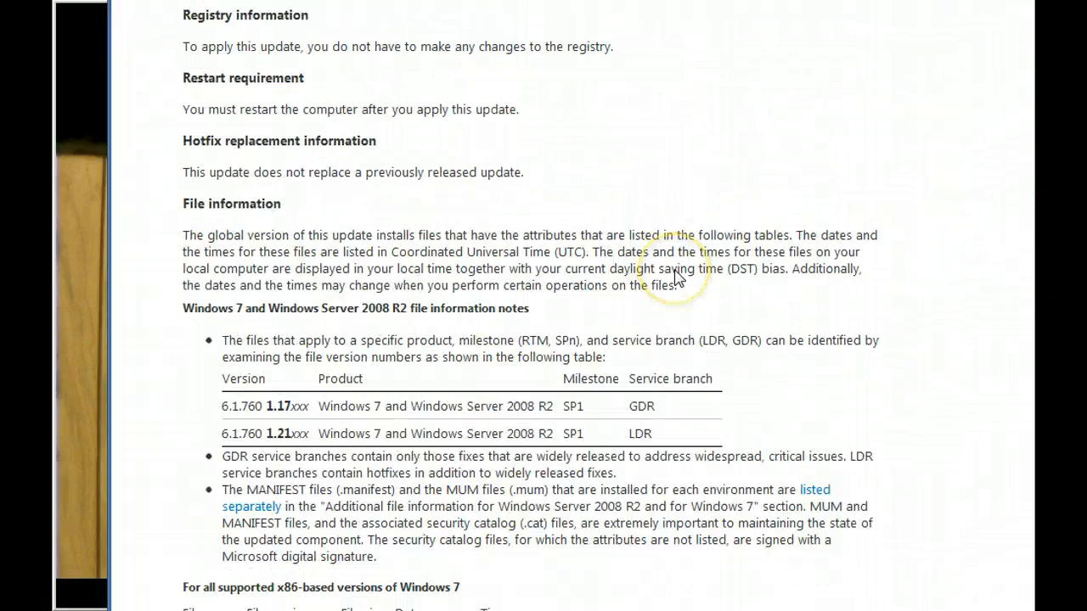